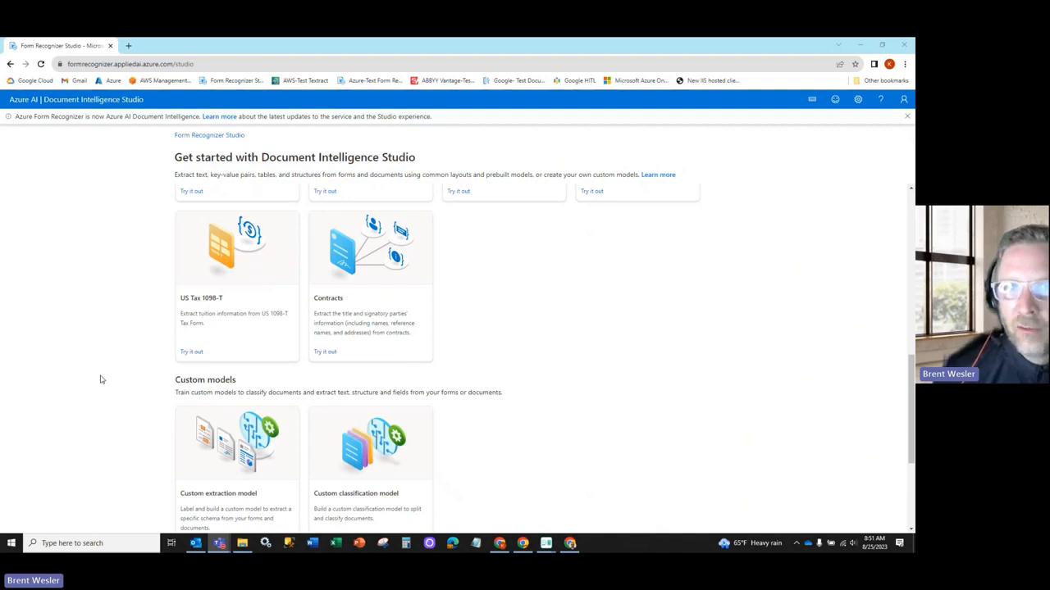
- Open the existing apinvoiceclassifier project from the custom classification projects list
scroll("up", 3)
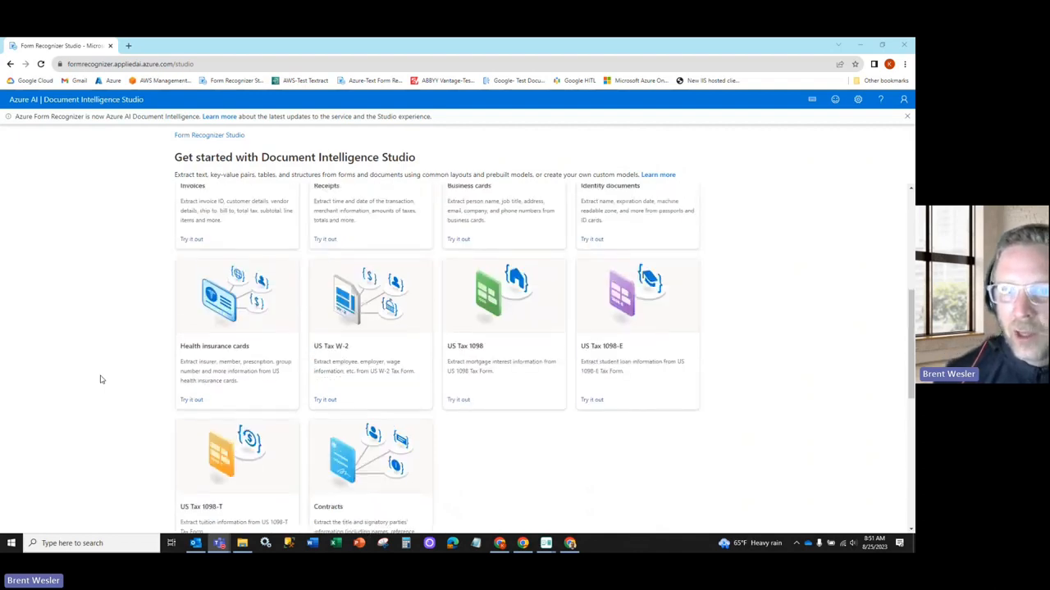
scroll("down", 3)
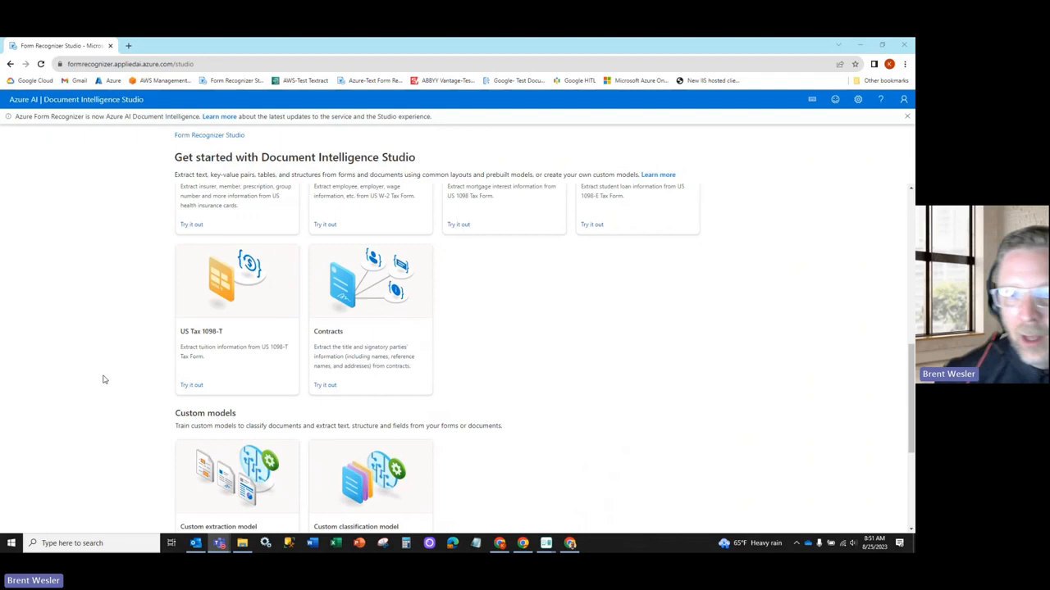
scroll("down", 3)
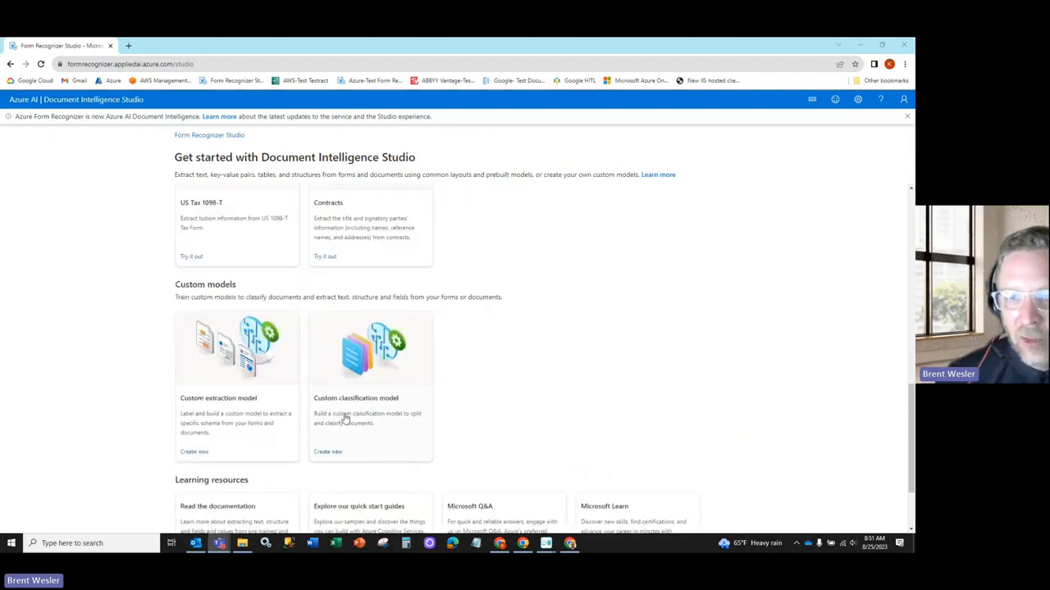
mouse_move(357, 422)
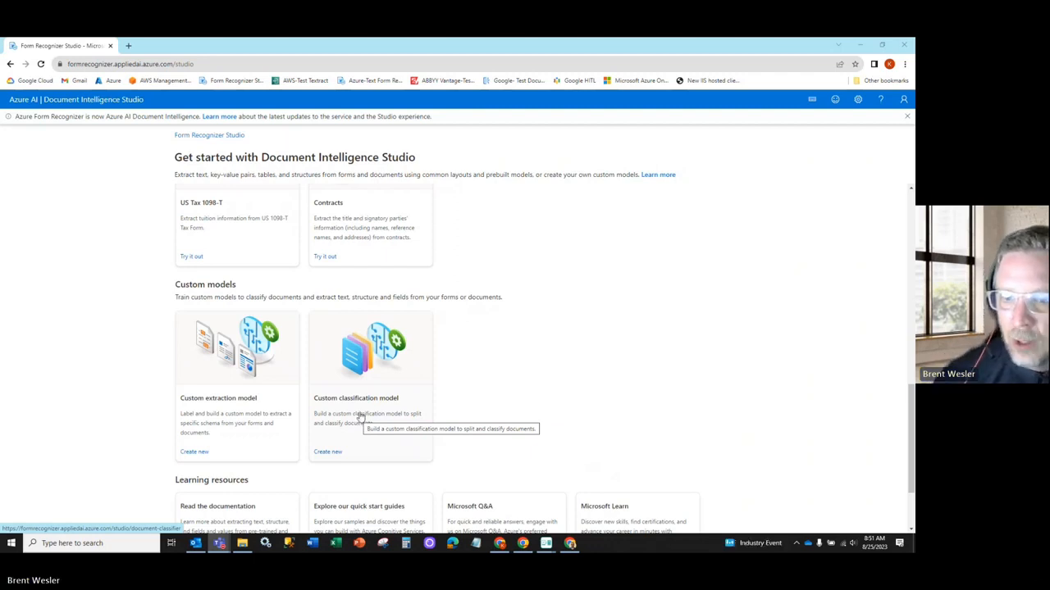
left_click(328, 452)
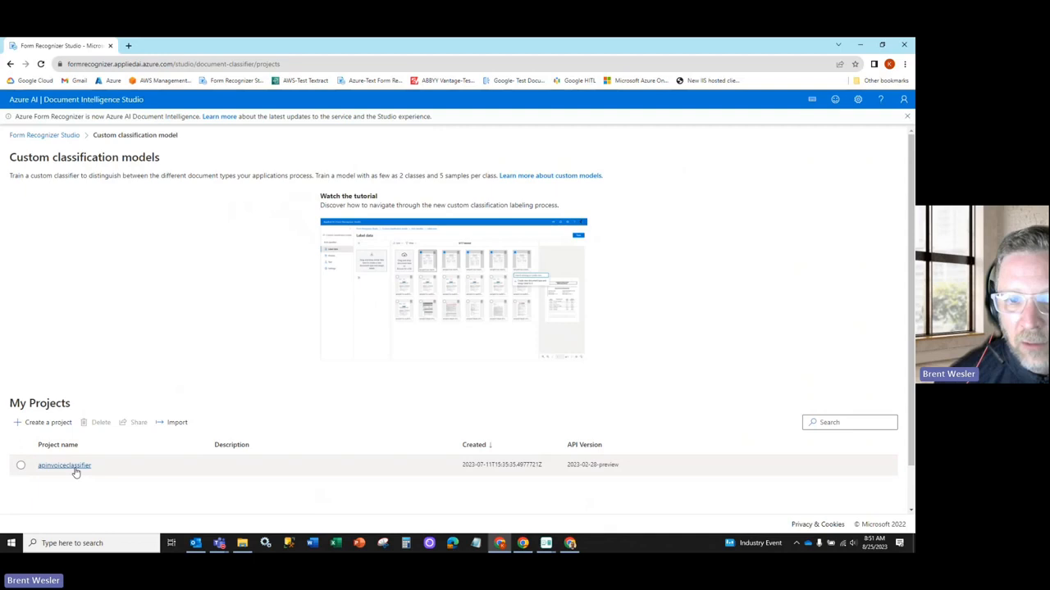
left_click(64, 465)
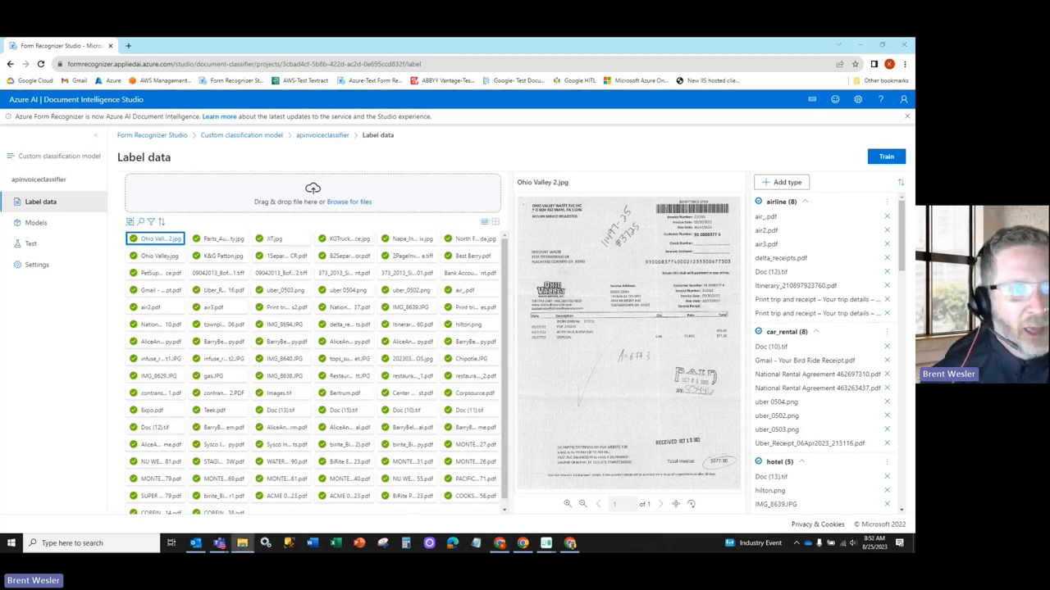
- Preview 2PageInvoice - Copy.tiff and scroll the document types through HR and invoice
left_click(155, 238)
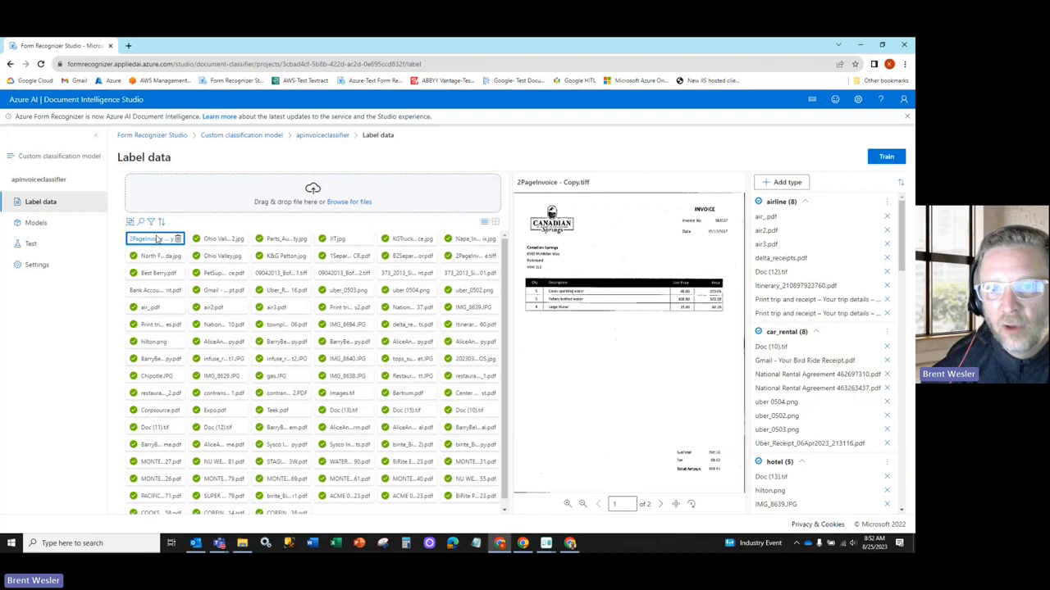
left_click(154, 239)
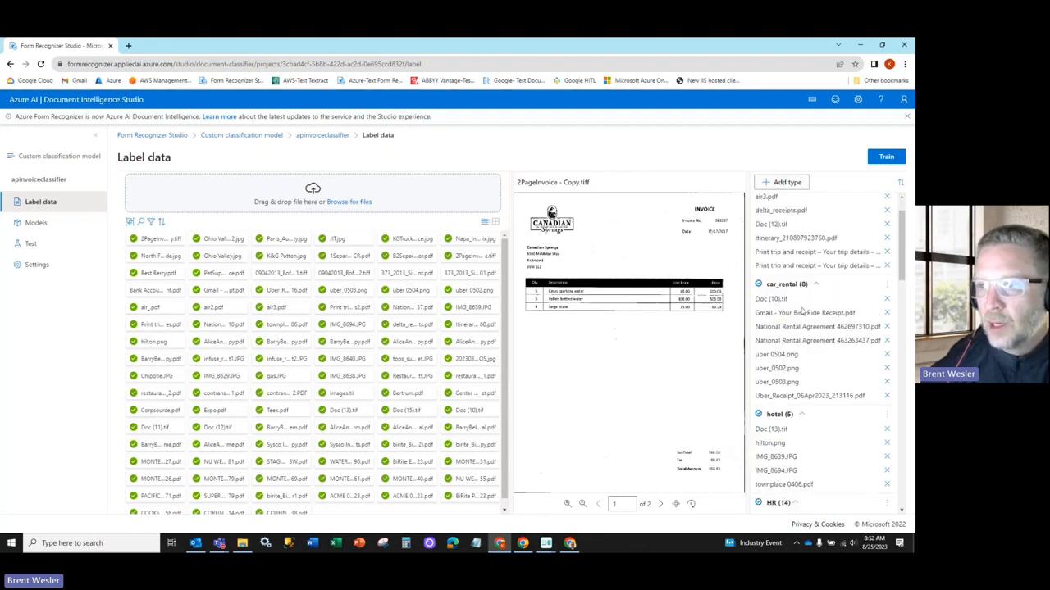
mouse_move(796, 368)
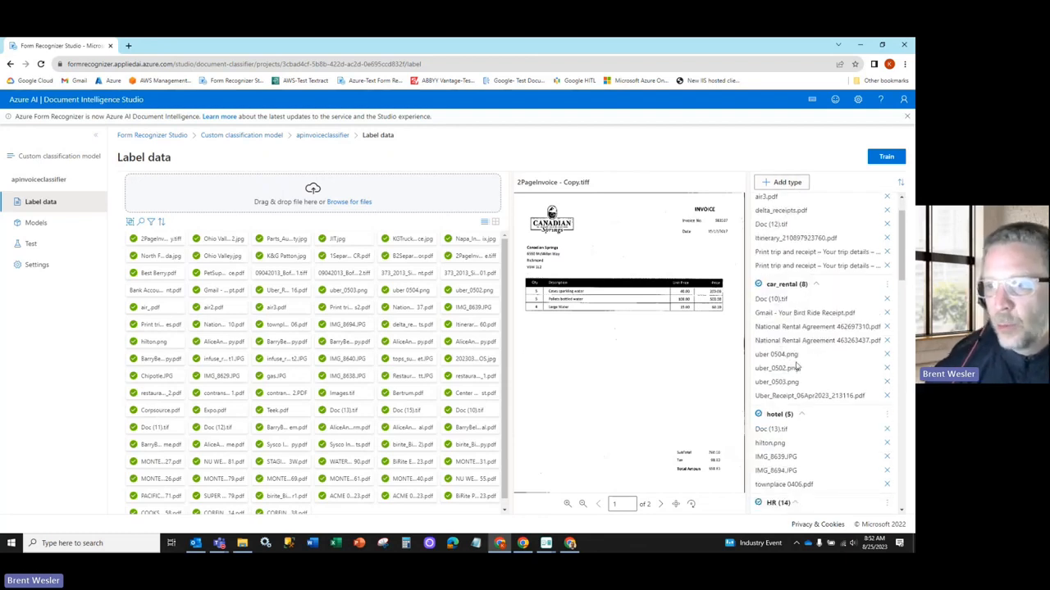
scroll("down", 3)
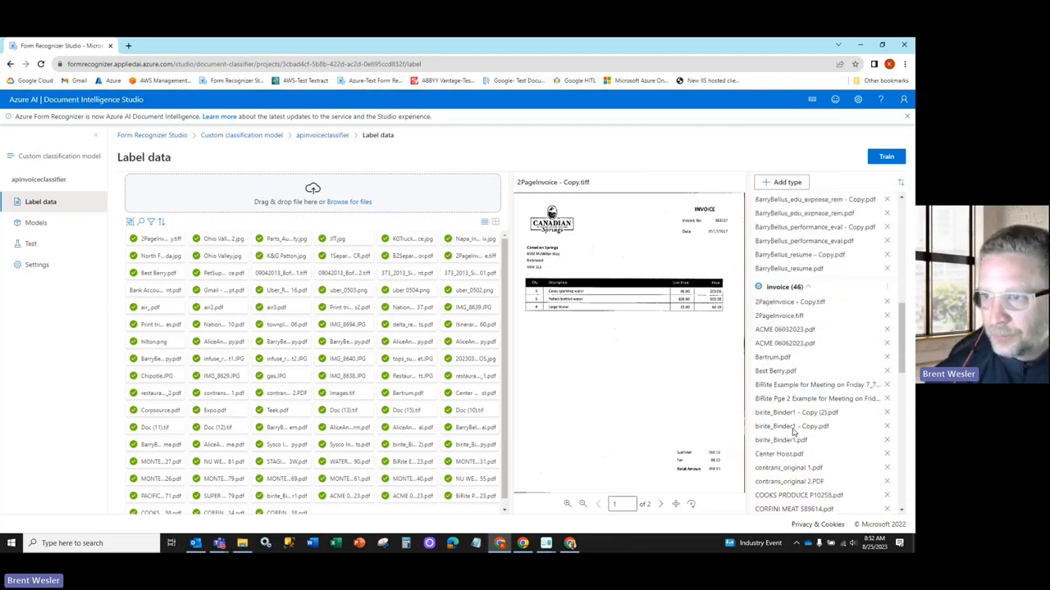
scroll("down", 3)
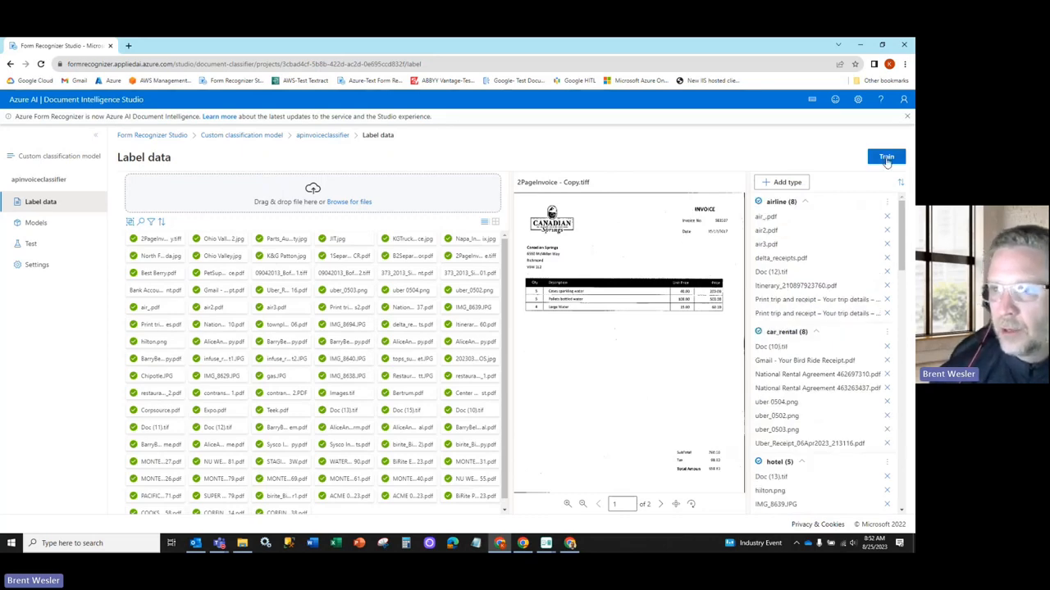
- Queue classifier apinv2 for training, then select apinvoices123 on the Test page
left_click(885, 157)
type("apin")
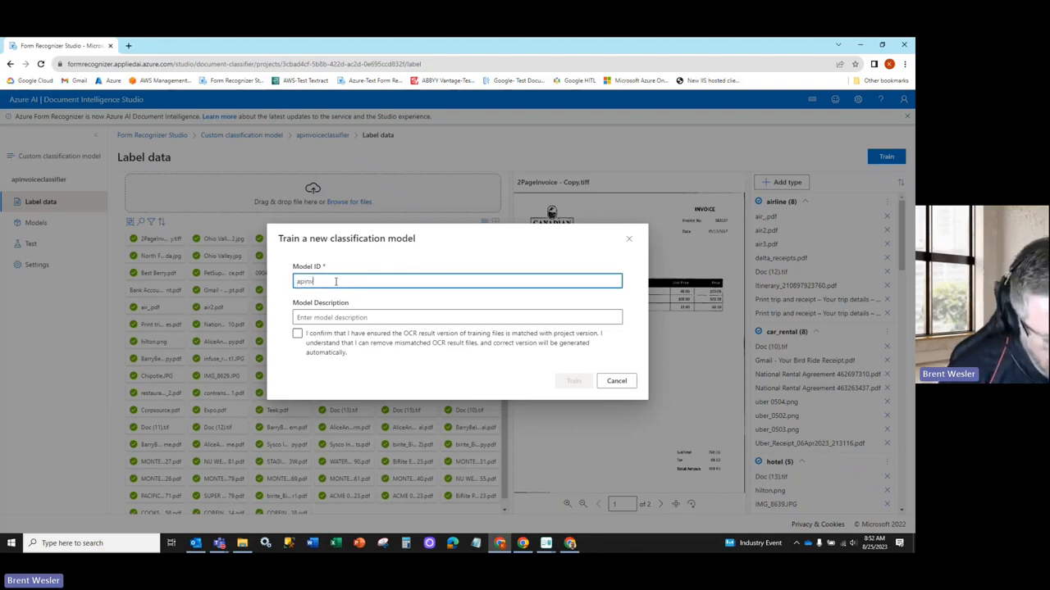
left_click(297, 335)
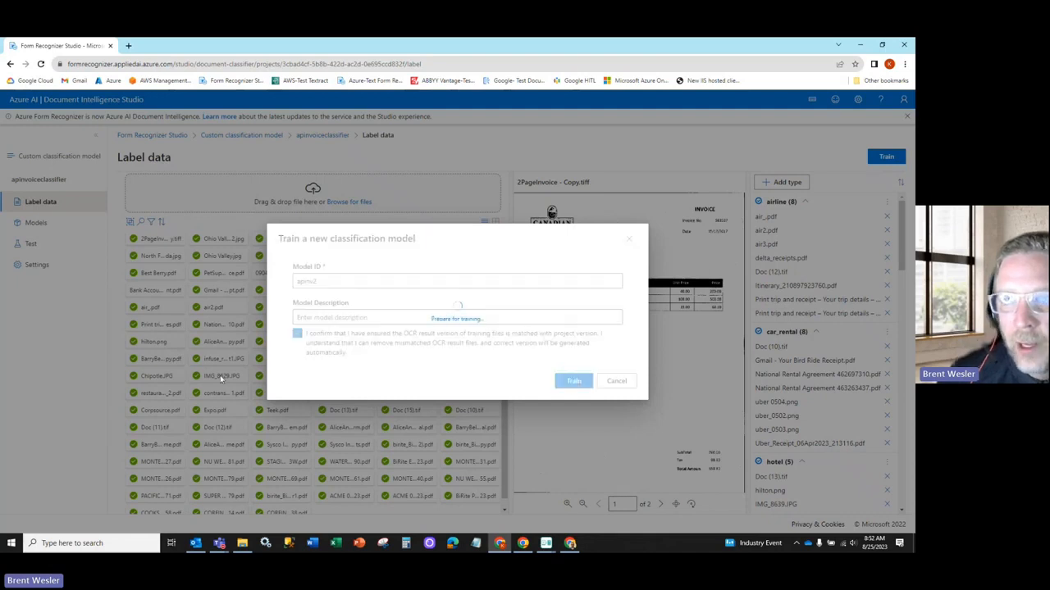
mouse_move(57, 296)
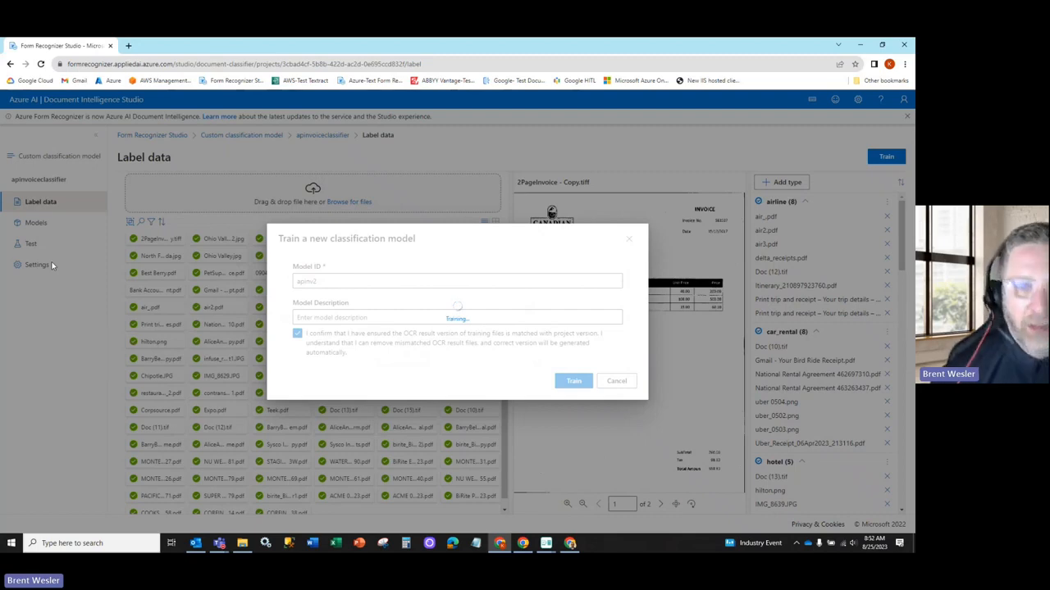
left_click(573, 381)
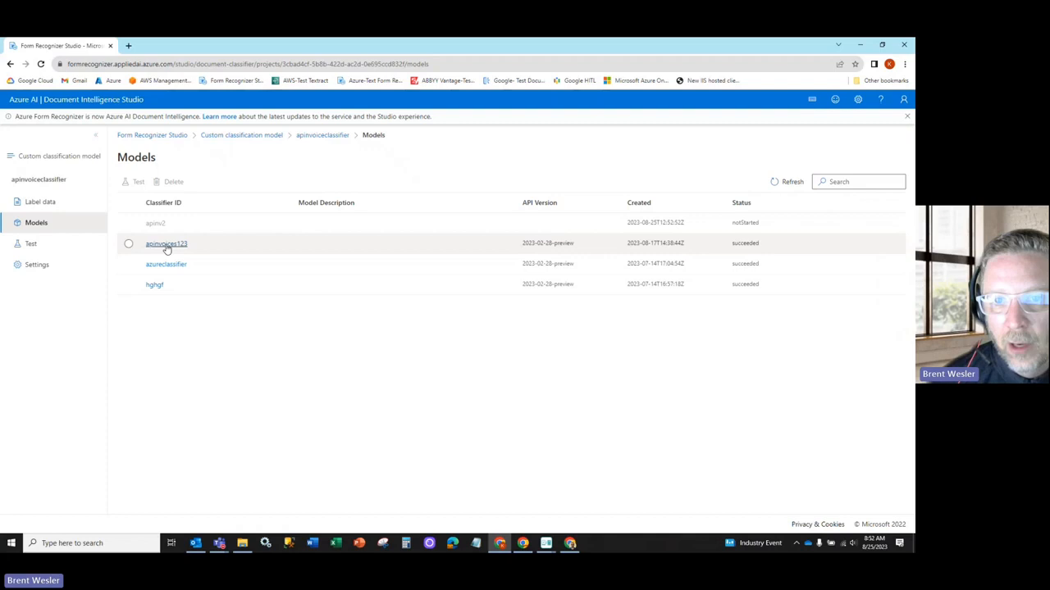
left_click(31, 244)
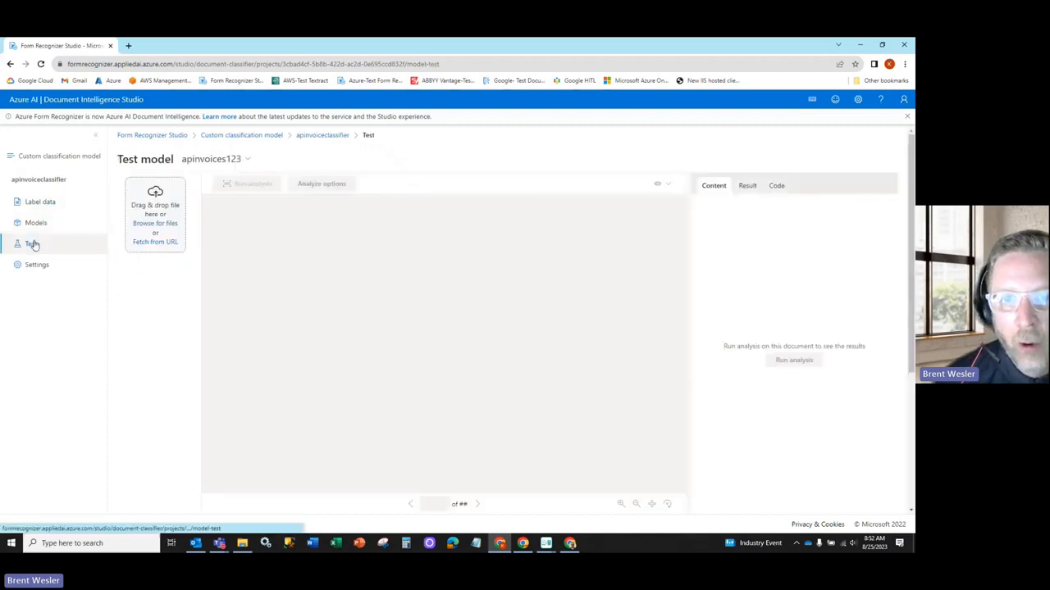
left_click(213, 159)
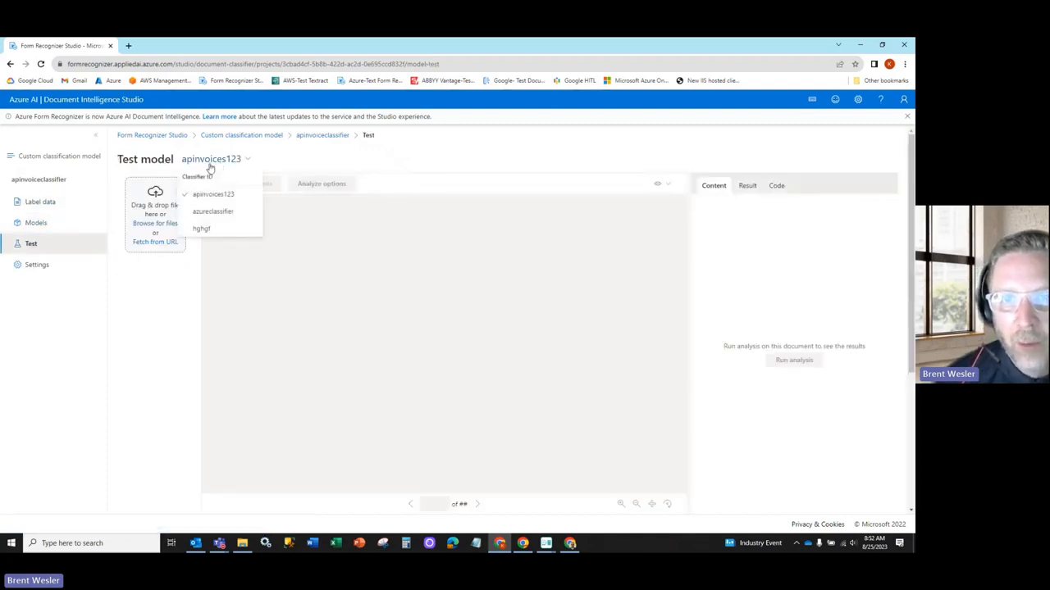
left_click(213, 194)
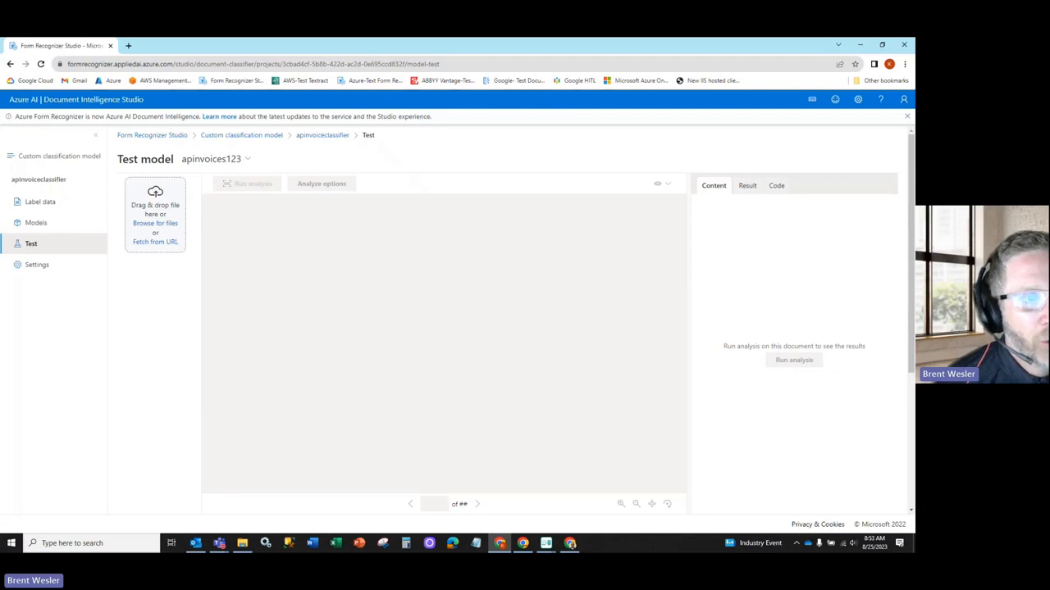
- Choose 2PageInvoice.tiff as the test document for the apinvoices123 classifier
left_click(155, 223)
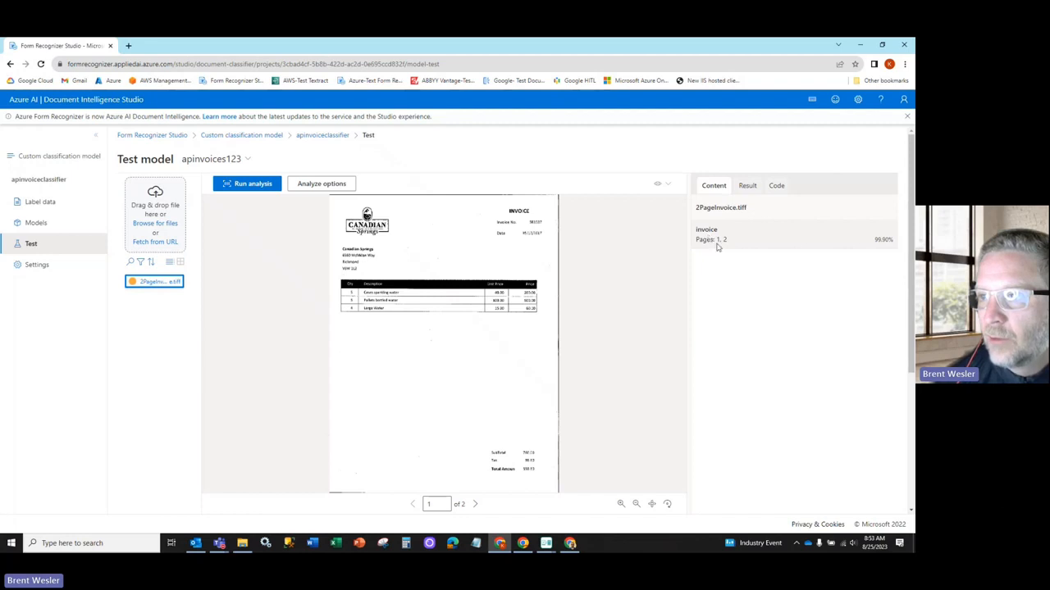
mouse_move(884, 246)
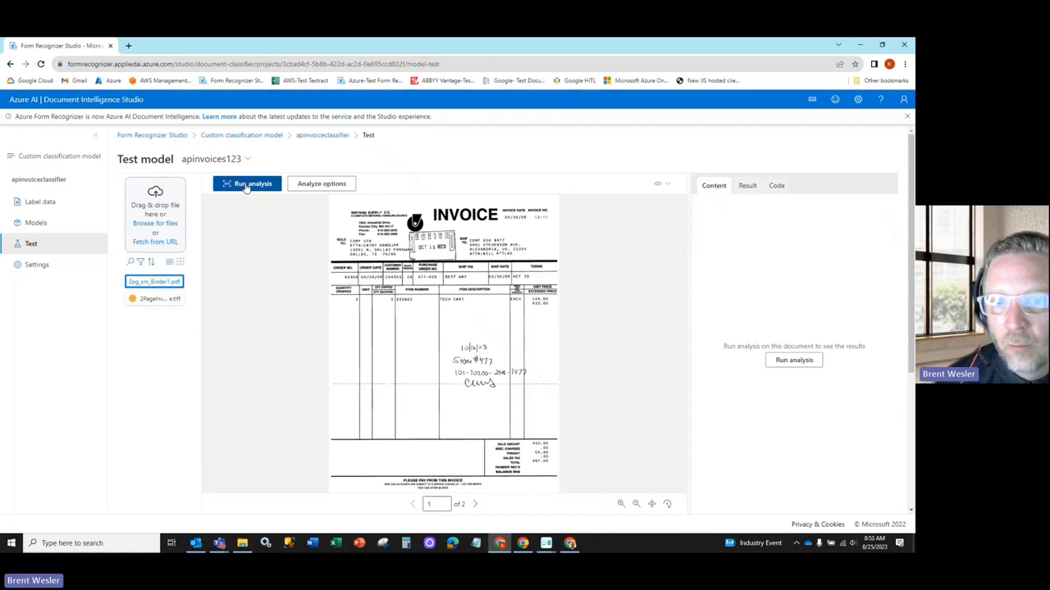
- Analyze 2pg_sm_Binder1.pdf, labelling pages 1 and 2 invoice at 99.60% confidence
left_click(246, 183)
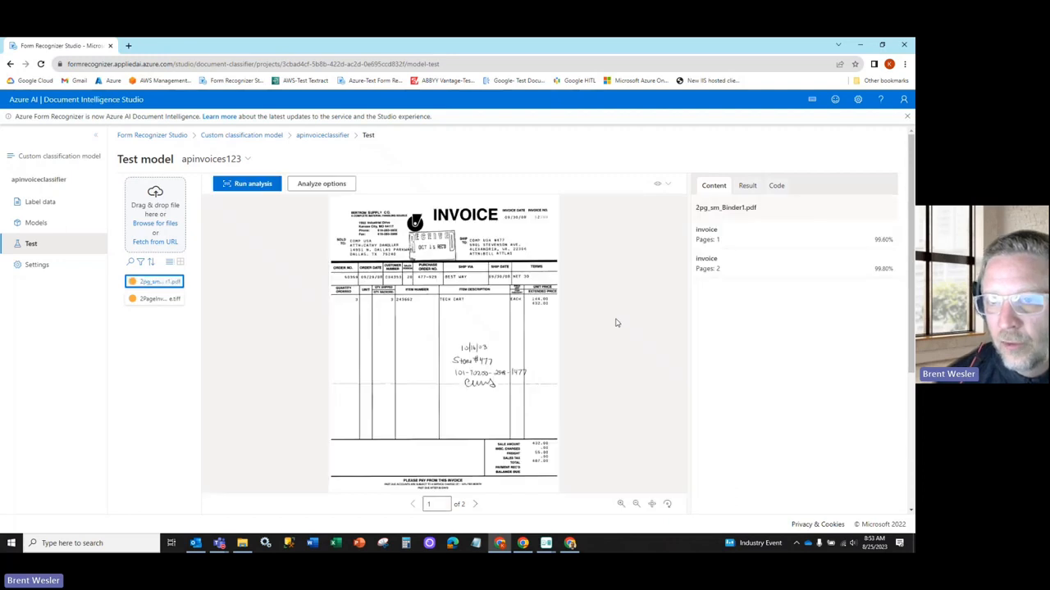
mouse_move(530, 471)
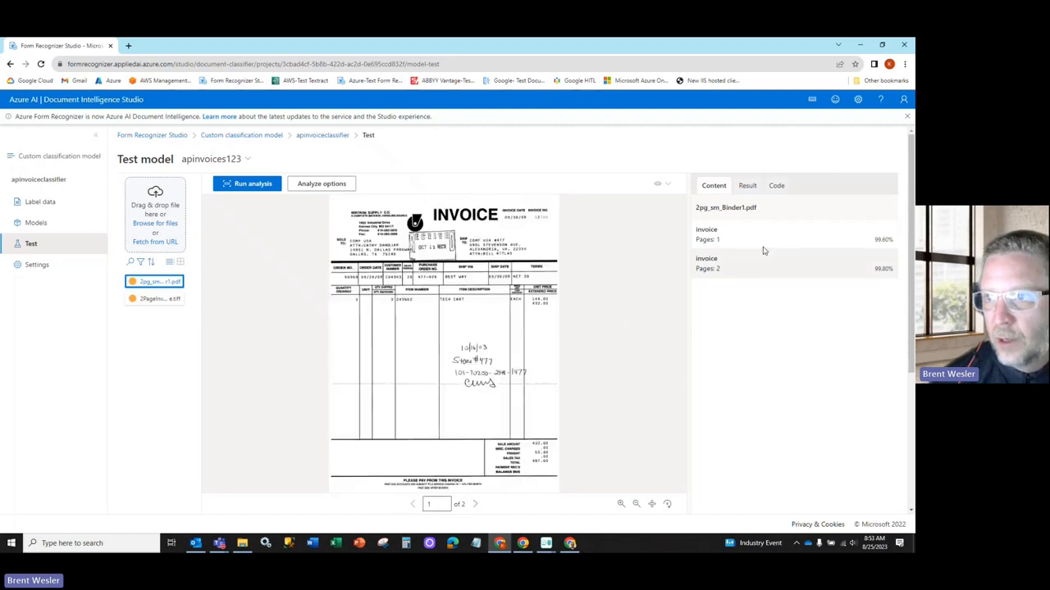
mouse_move(750, 264)
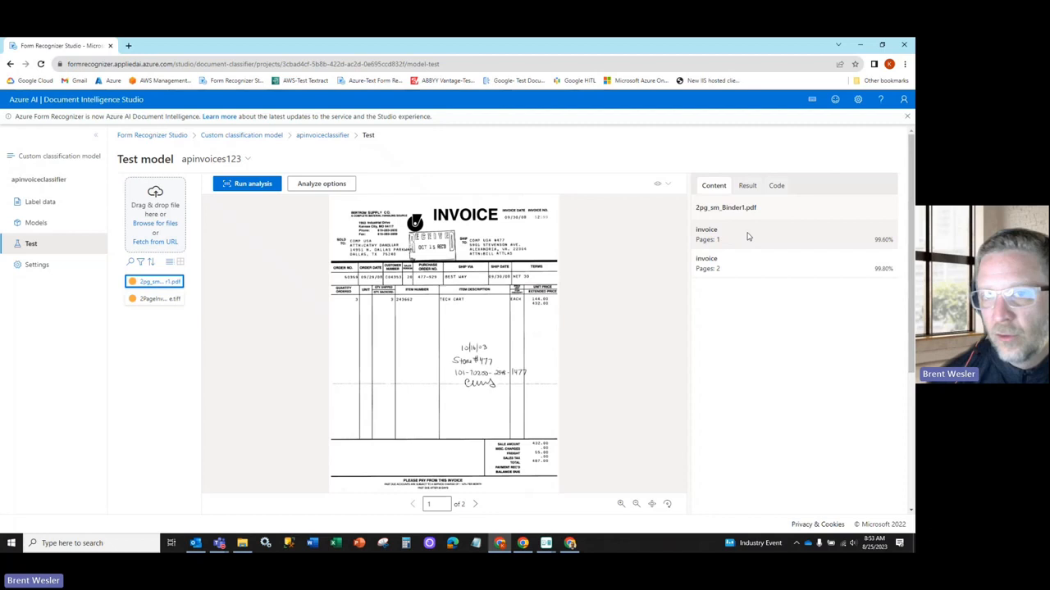
mouse_move(161, 383)
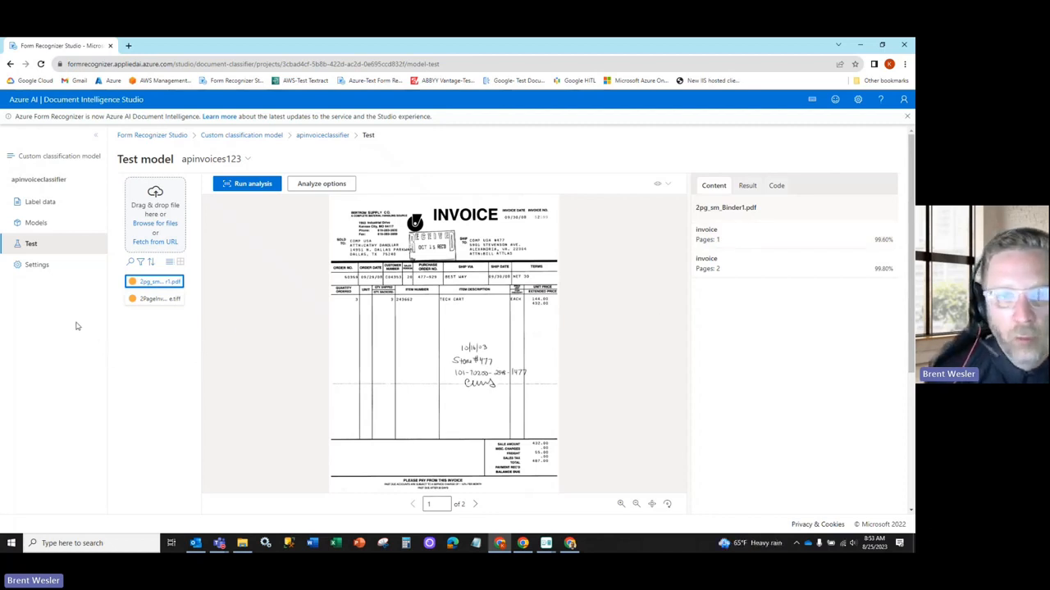
mouse_move(56, 306)
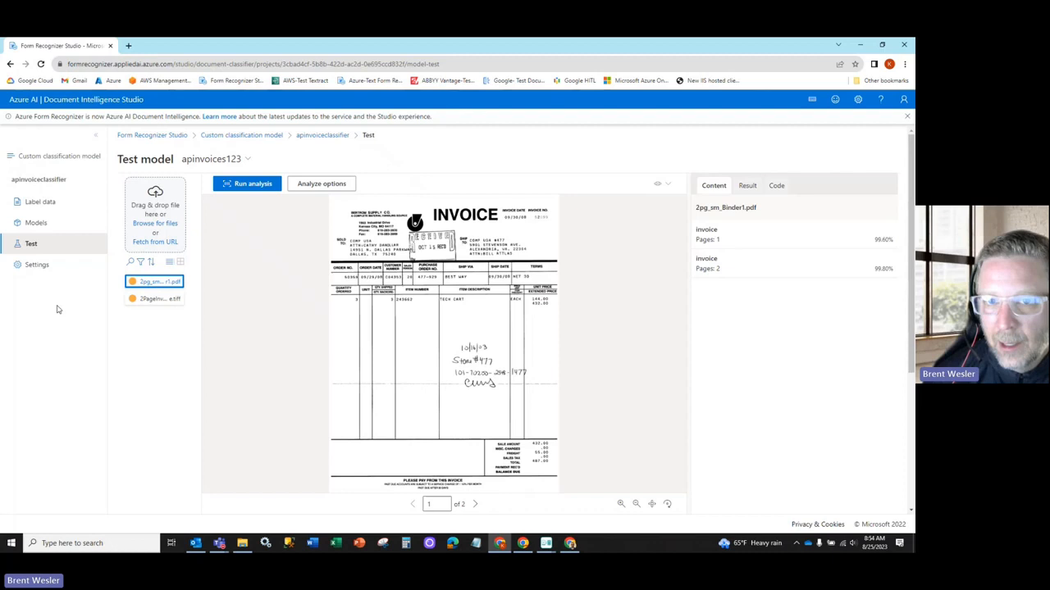
- Back in Label data, list document type options for Bank Account Sample Statement.pdf
left_click(40, 202)
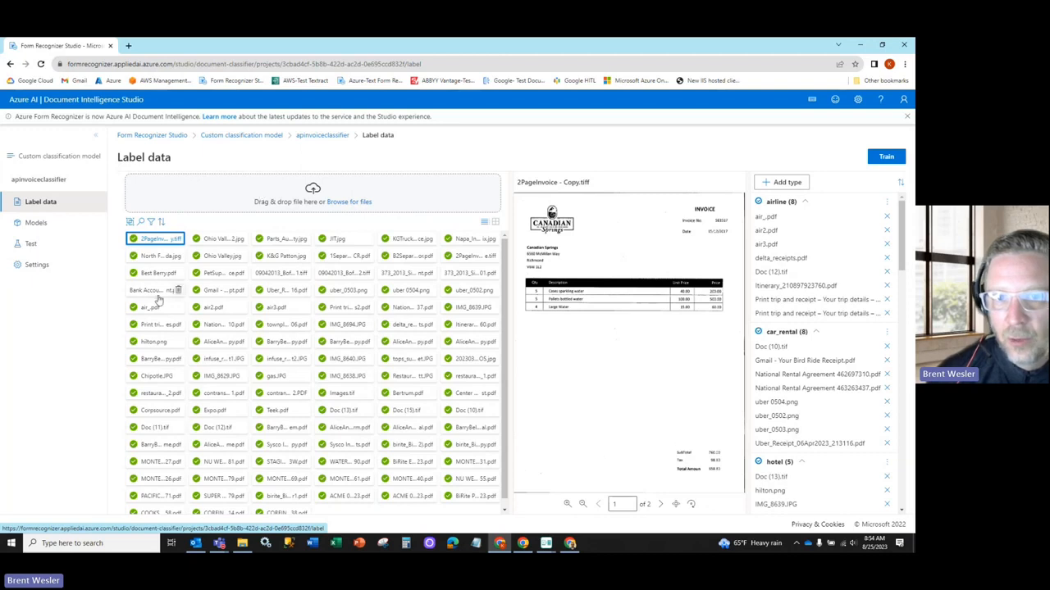
left_click(178, 290)
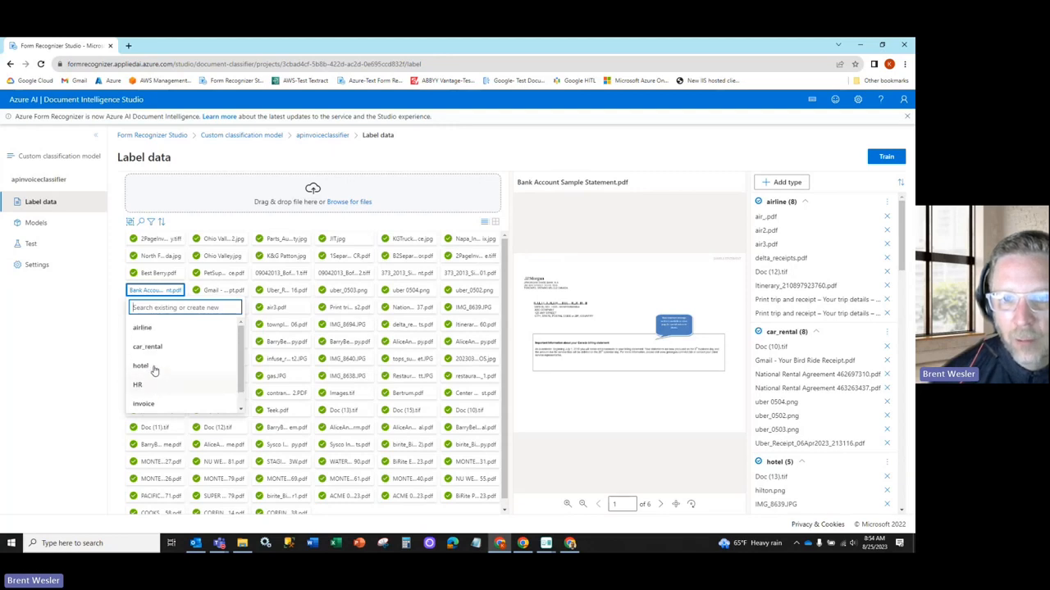
scroll("down", 3)
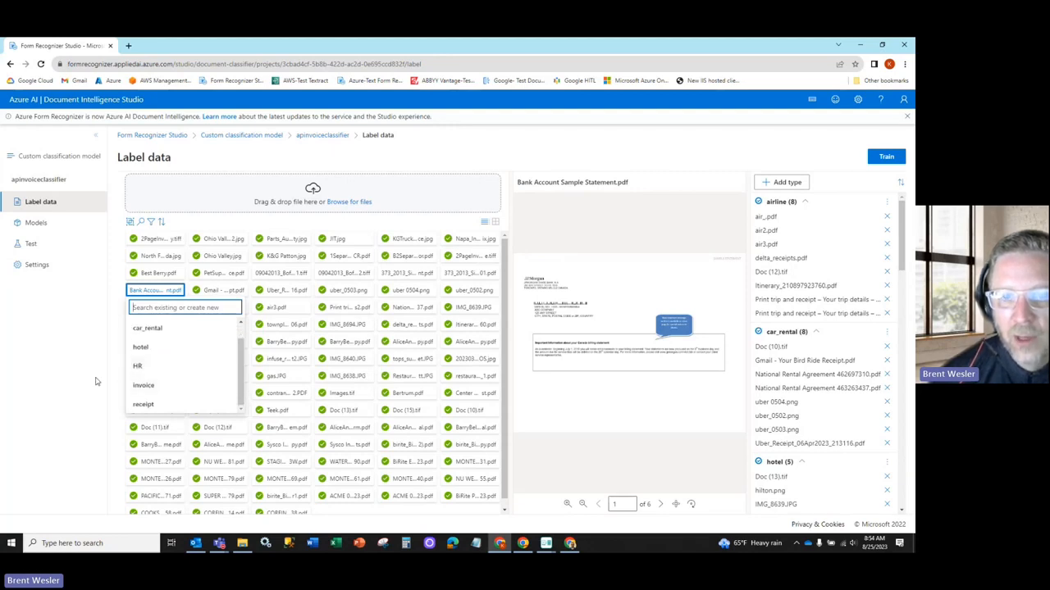